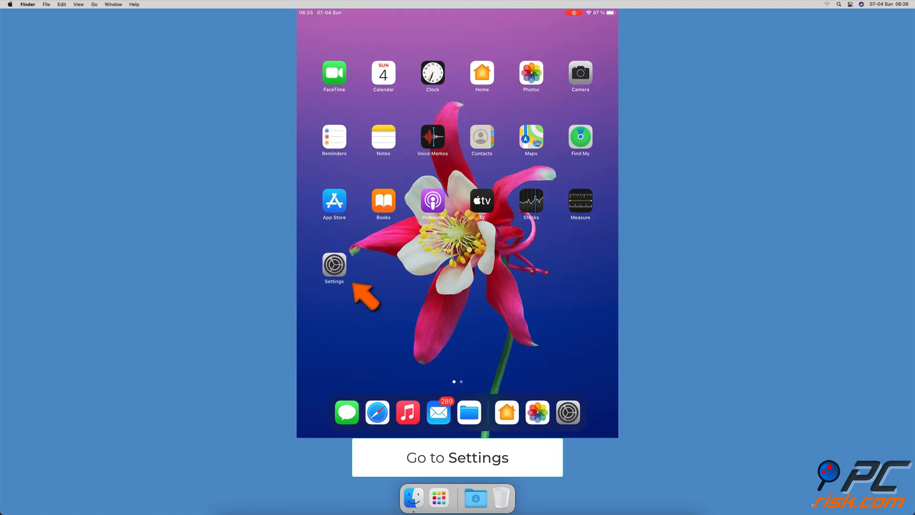
- Reach the Bluetooth page from the home screen, listing Apple Pencil as connected
left_click(334, 266)
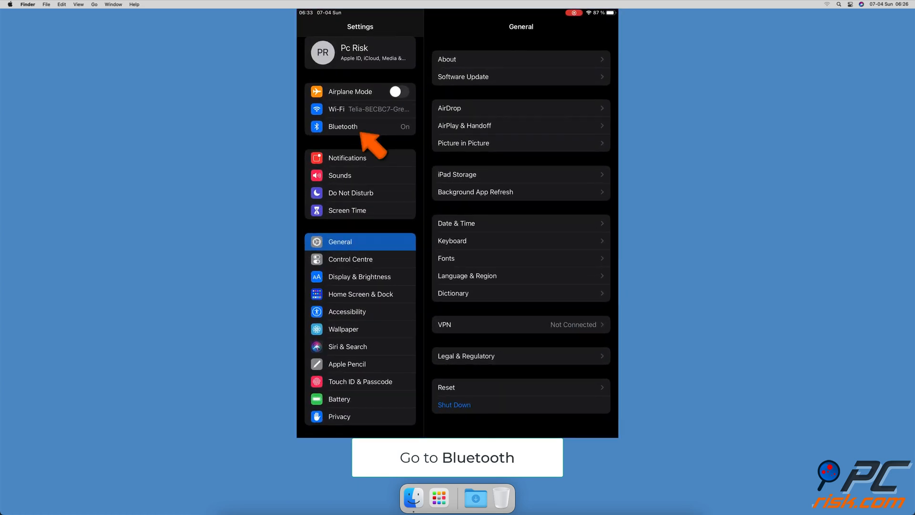
left_click(360, 126)
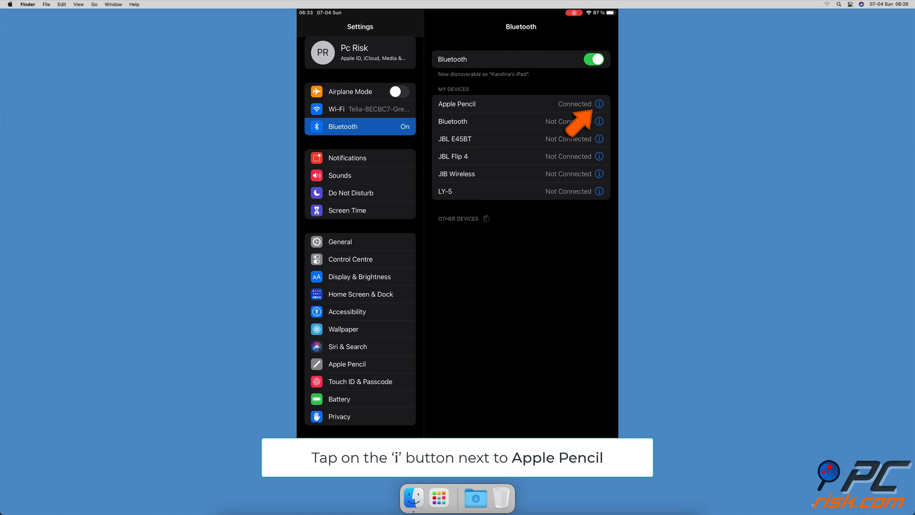
- Forget the Apple Pencil from its device details so it drops to Other Devices
left_click(599, 104)
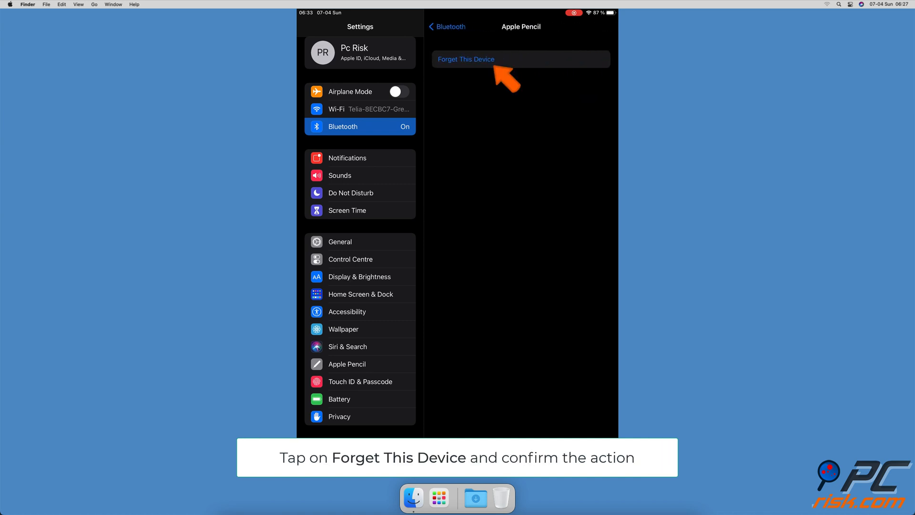
left_click(467, 59)
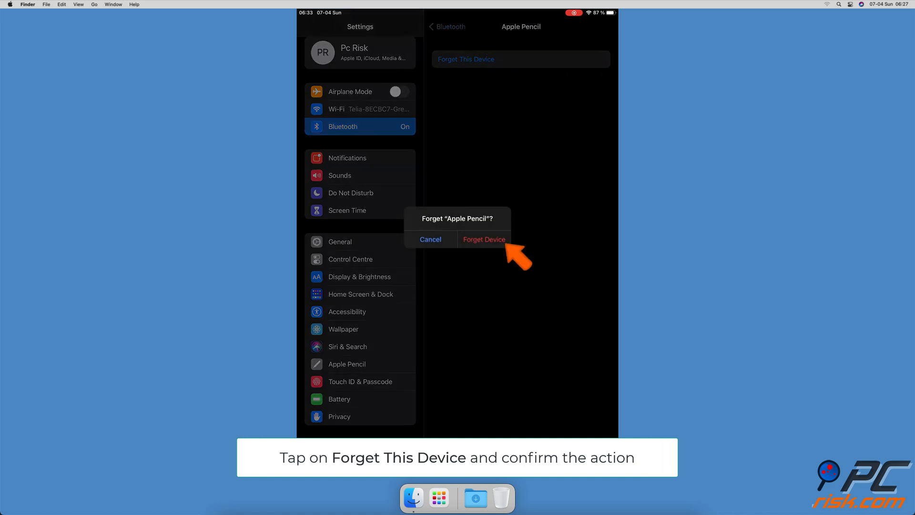
left_click(484, 240)
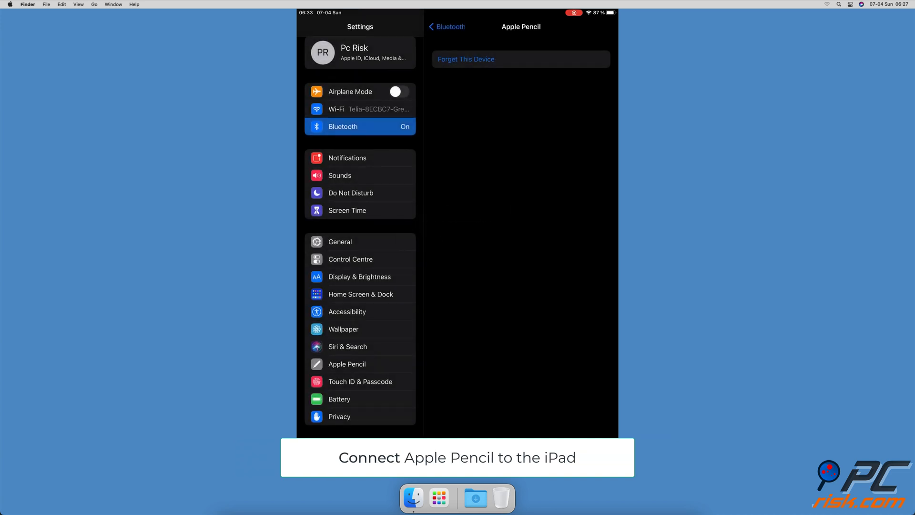
left_click(446, 27)
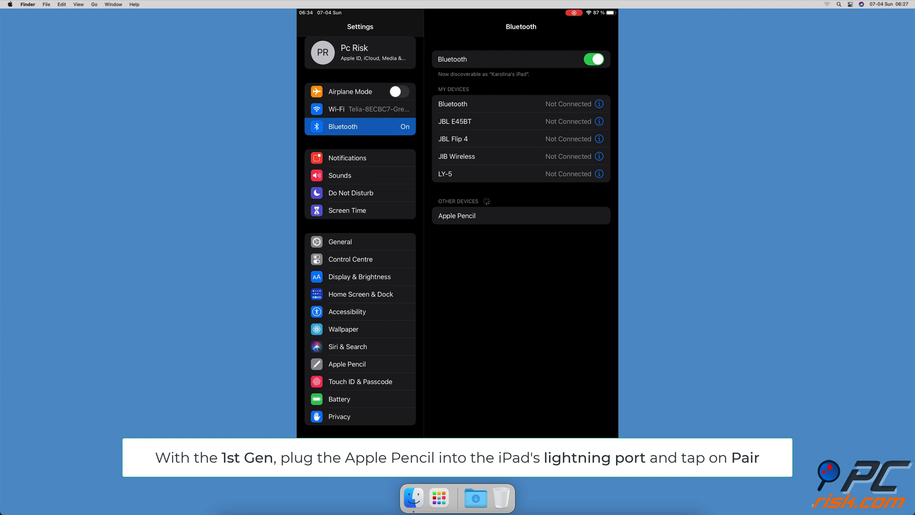
- Pair the Apple Pencil again from the Other Devices list
left_click(456, 215)
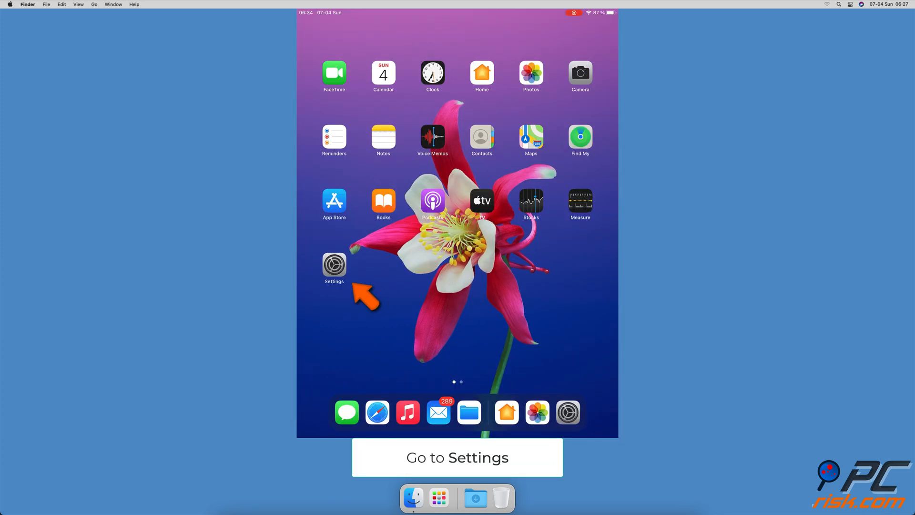
- Reach General > Software Update so the iPad checks for an available update
left_click(334, 265)
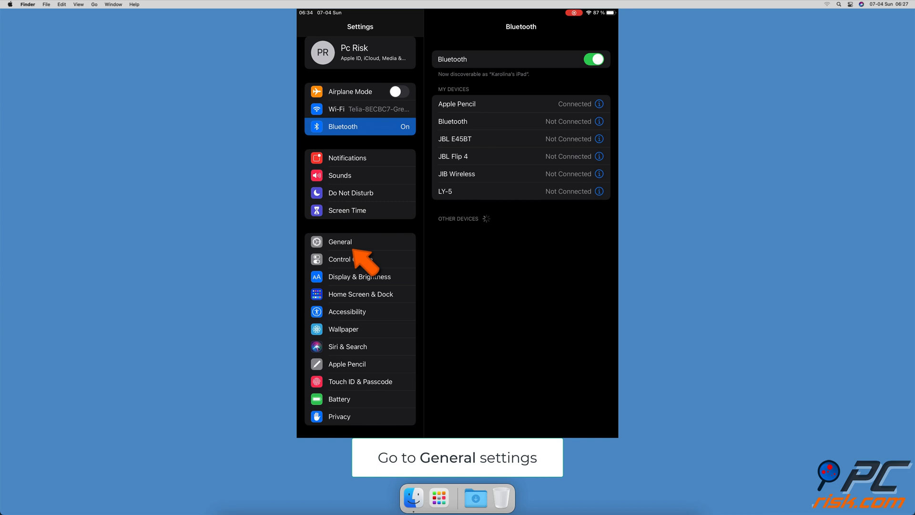
left_click(340, 242)
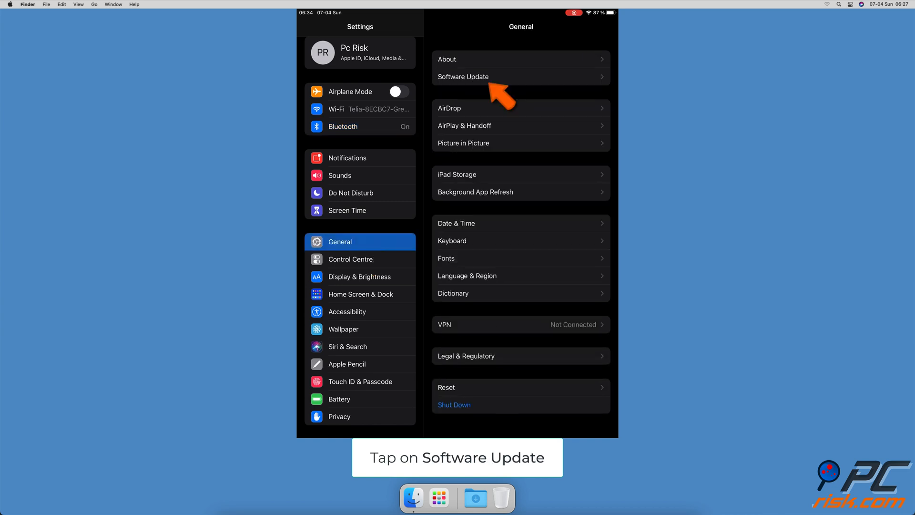
left_click(463, 77)
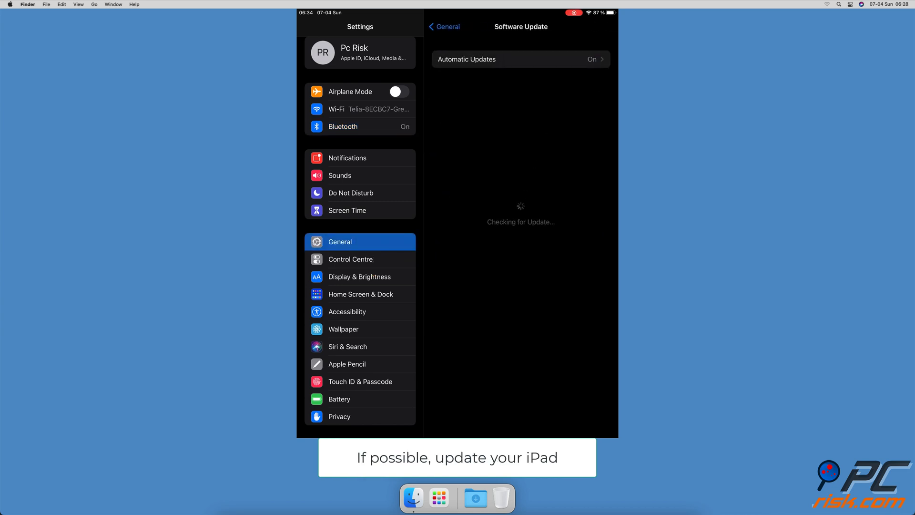